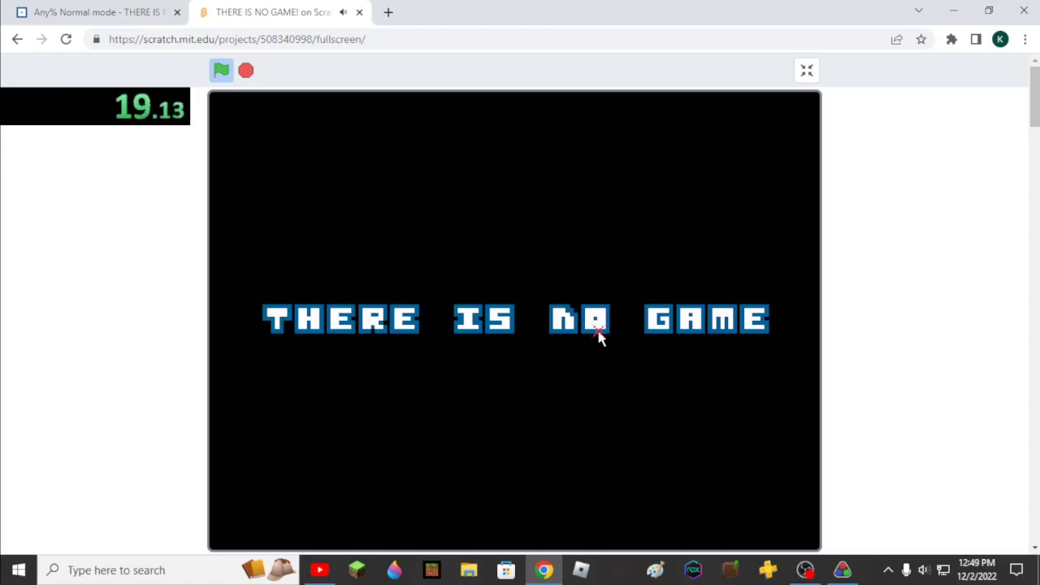
Knock the O out of the 'THERE IS NO GAME' title so it falls down.
{"action": "left_click", "coordinate": [593, 318]}
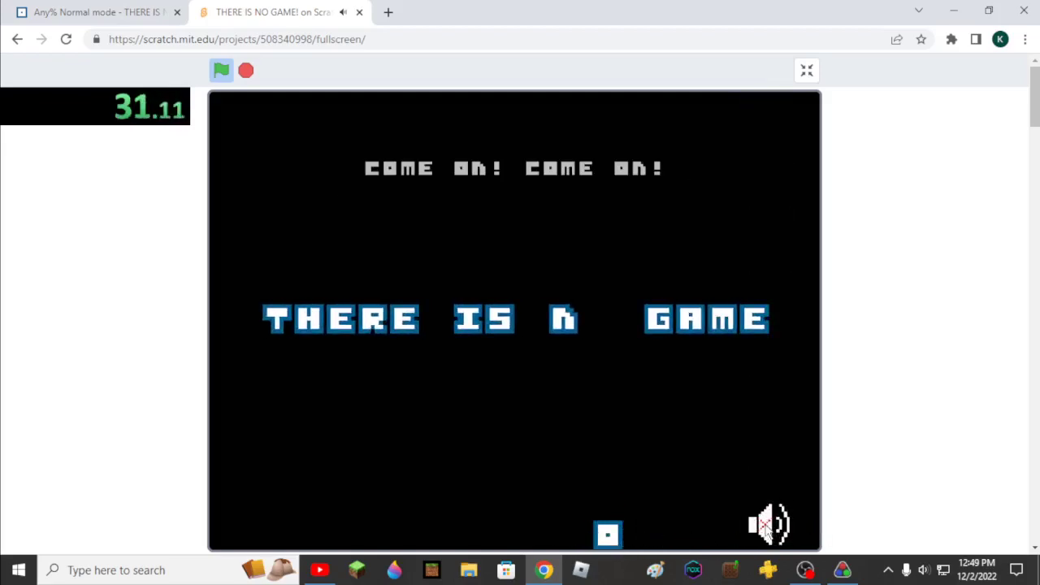
Mute the narrator with the speaker icon at the stage's bottom right.
{"action": "left_click", "coordinate": [768, 524]}
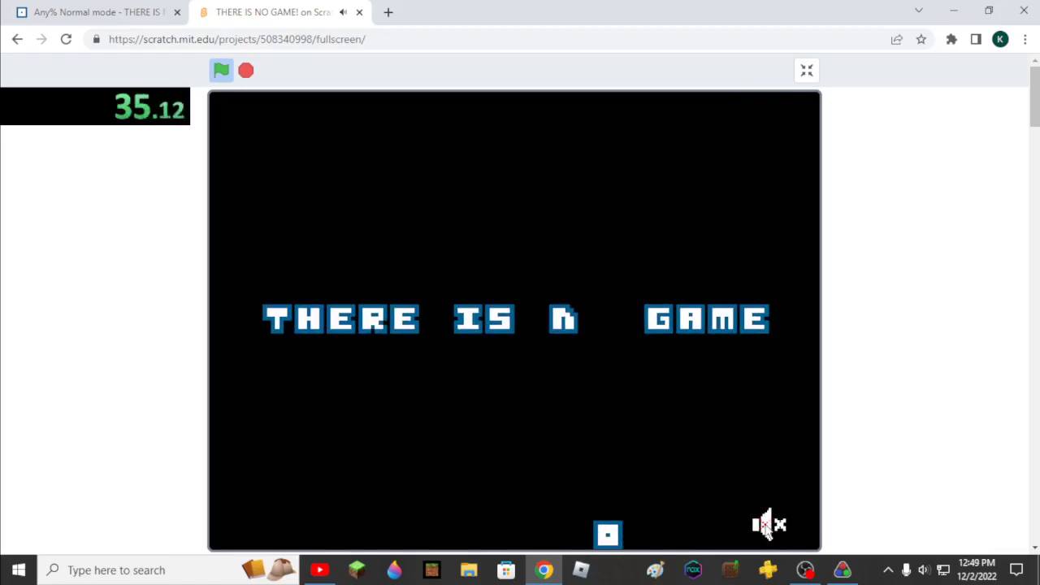
{"action": "mouse_move", "coordinate": [510, 337]}
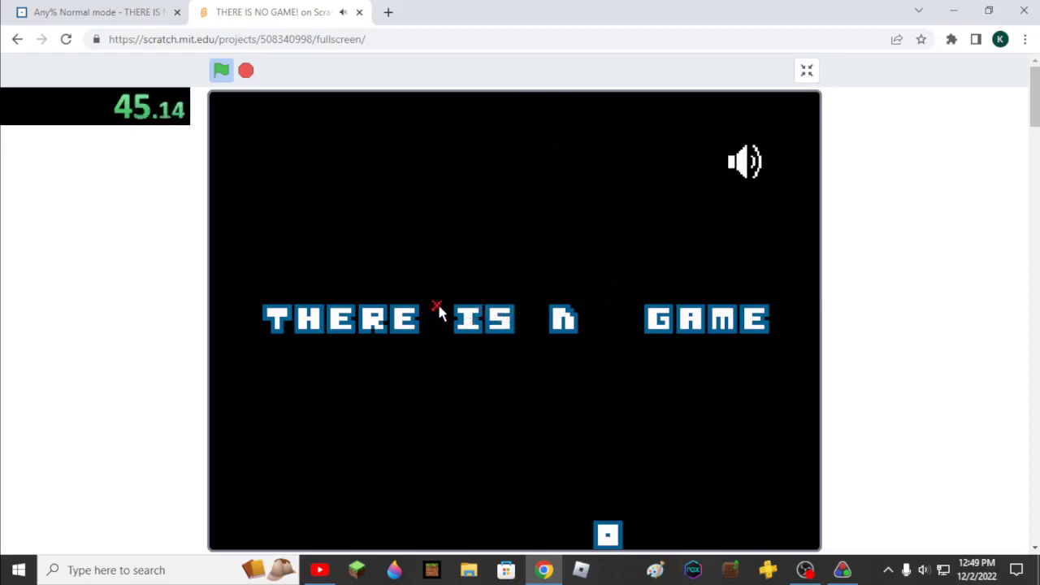
{"action": "left_click", "coordinate": [437, 309]}
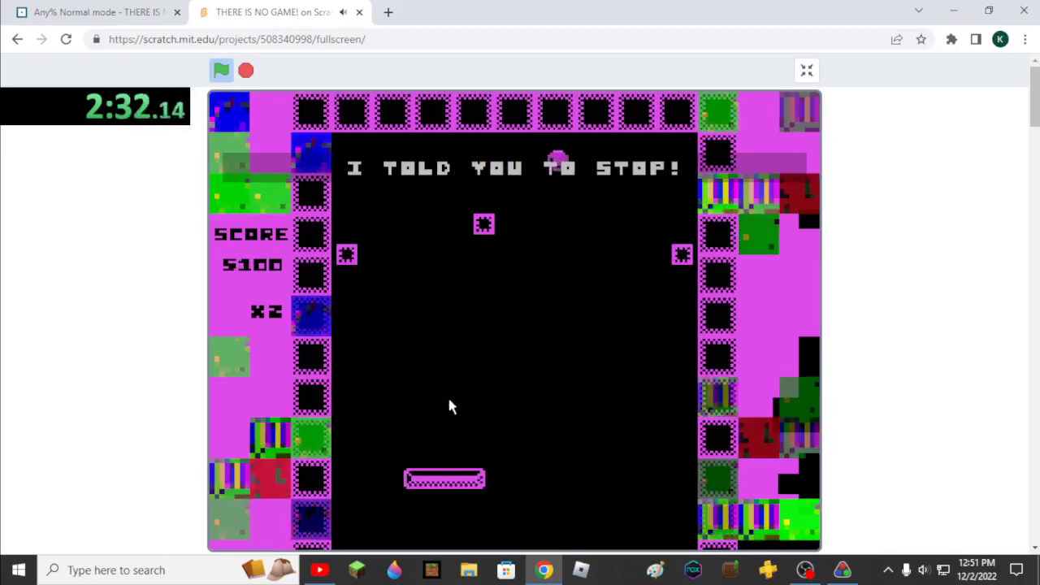
{"action": "mouse_move", "coordinate": [611, 439]}
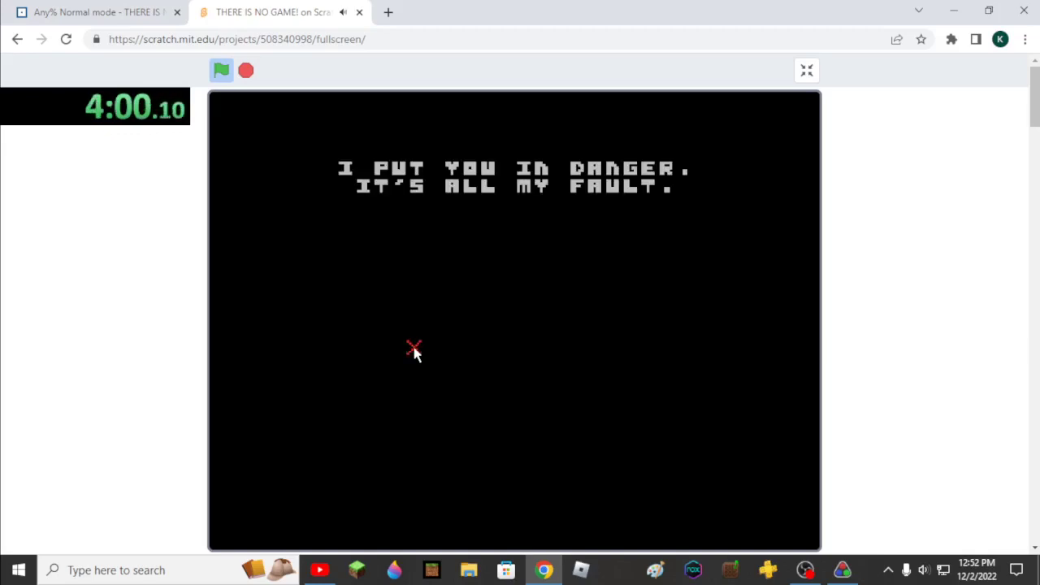
{"action": "mouse_move", "coordinate": [384, 321]}
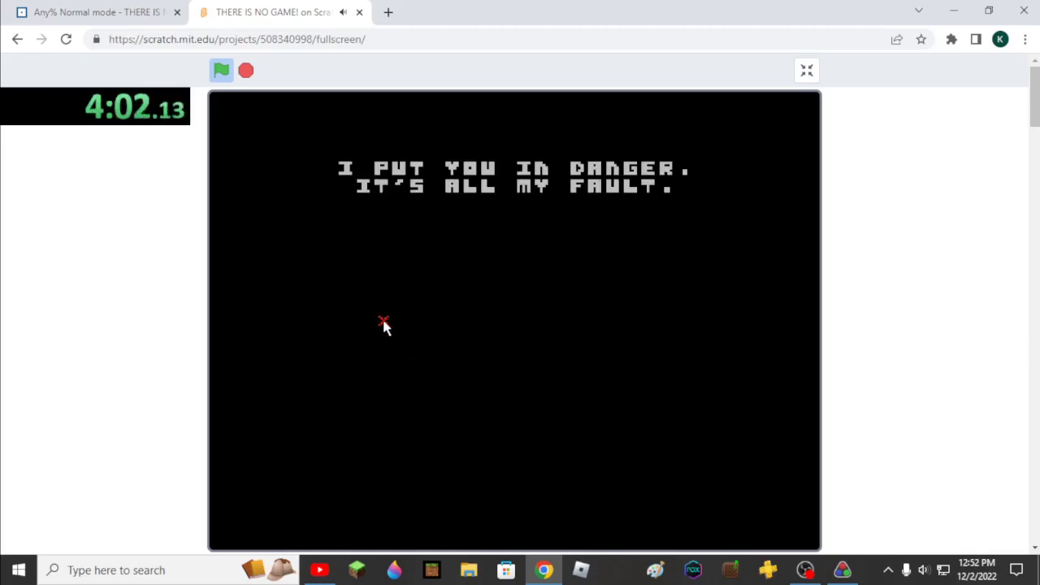